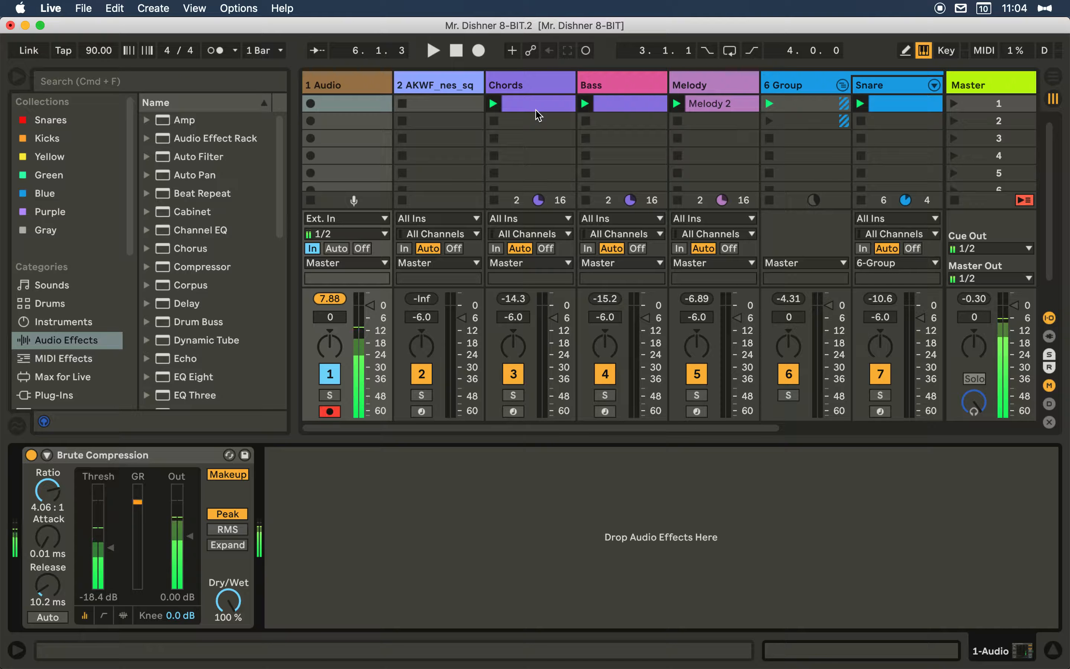
{"action": "mouse_move", "coordinate": [491, 140]}
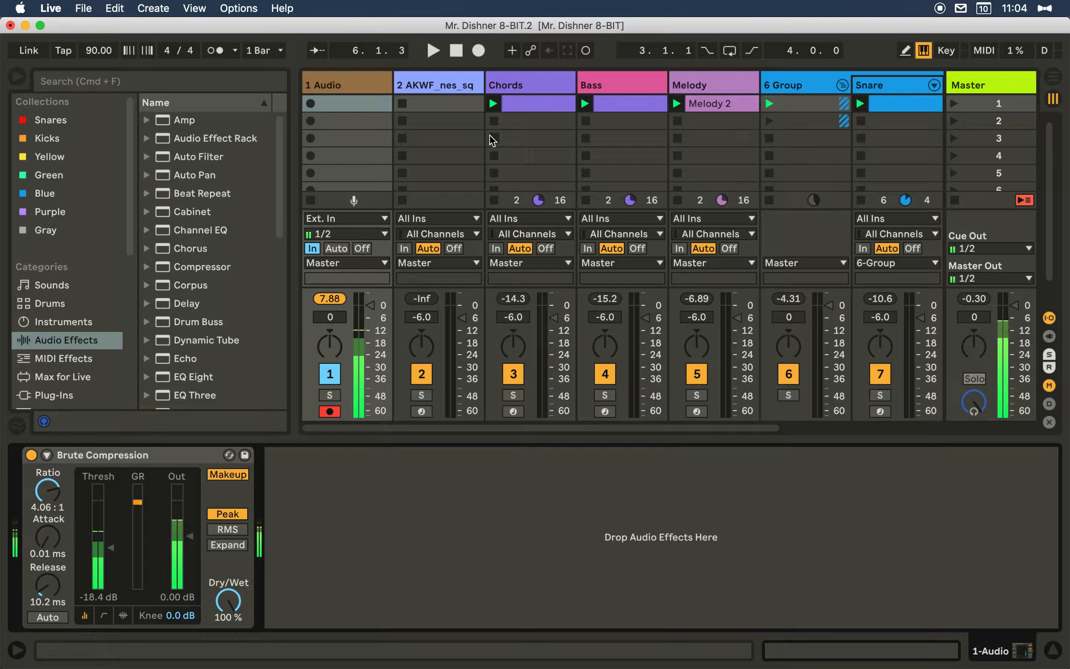
- Select the Chords track title to reveal its Chord, C Minor, Pitch and sampler chain
{"action": "left_click", "coordinate": [530, 104]}
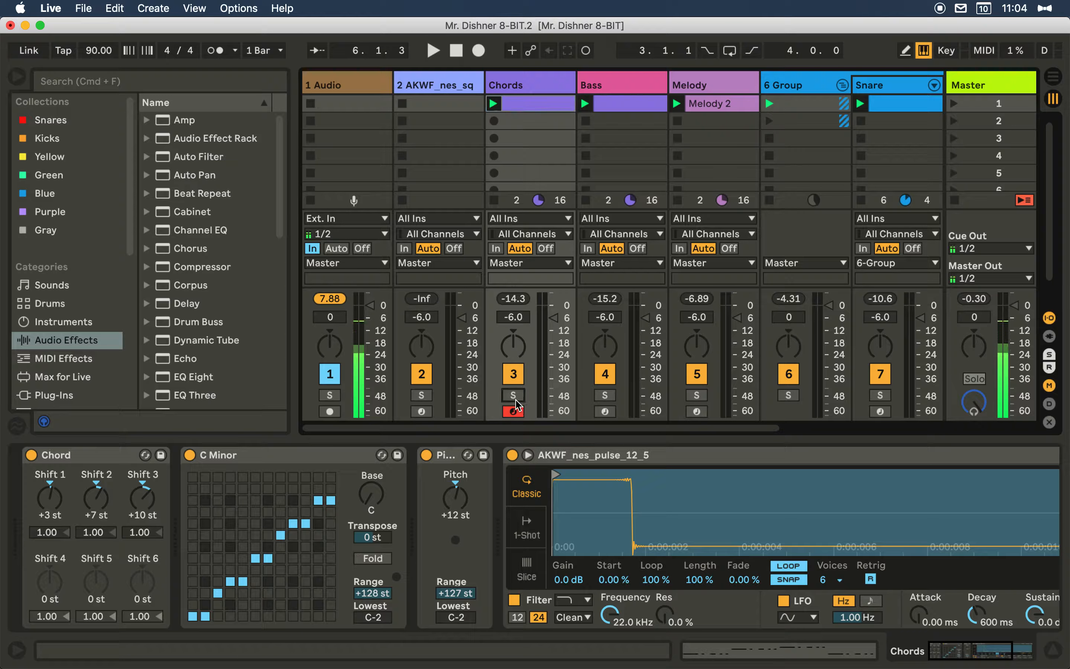
- Solo the Chords track from its mixer strip
{"action": "left_click", "coordinate": [330, 396]}
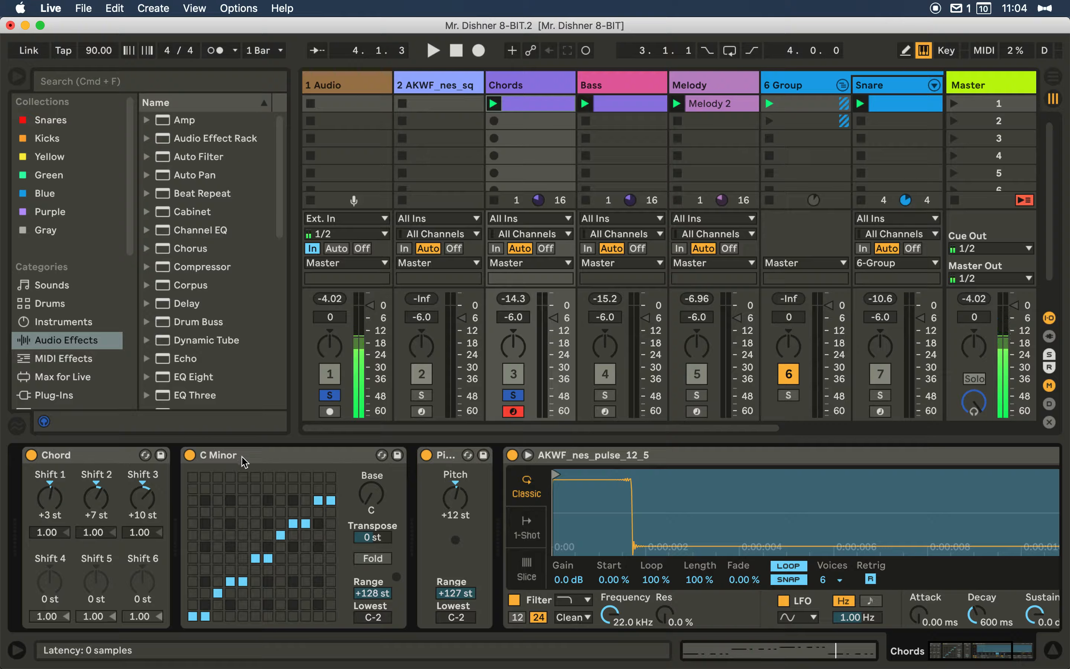
{"action": "mouse_move", "coordinate": [240, 463]}
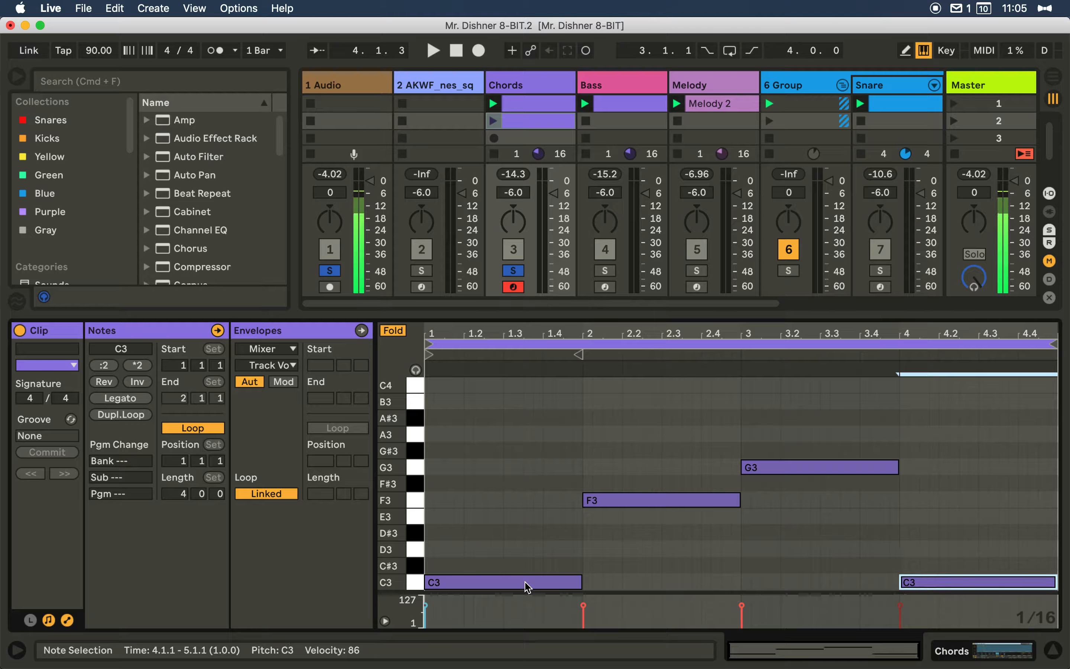
{"action": "mouse_move", "coordinate": [867, 459]}
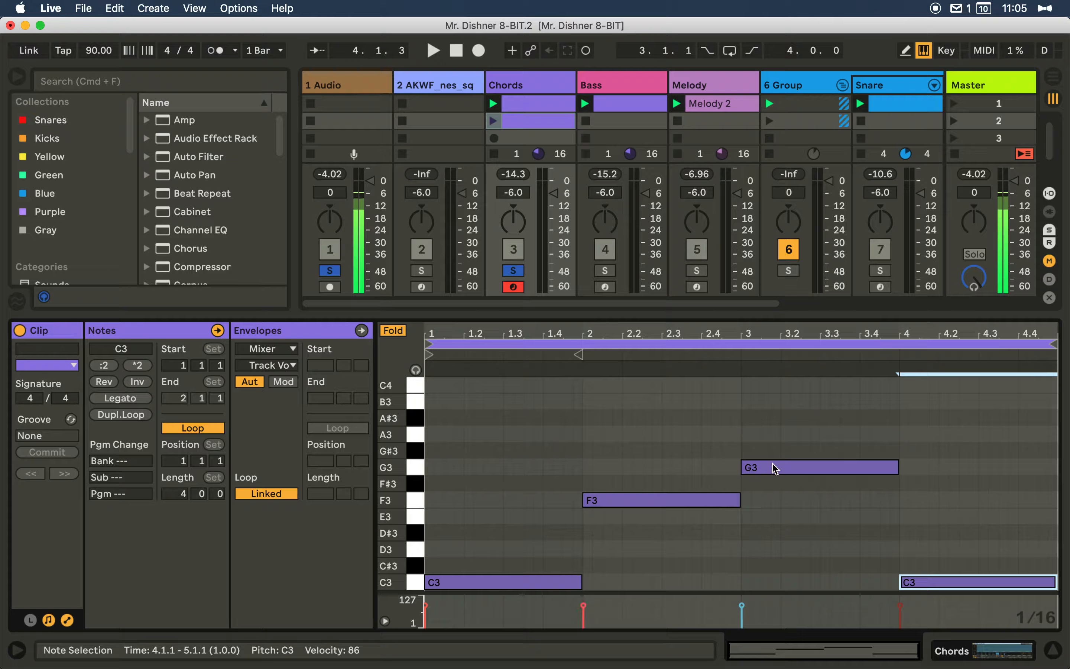
{"action": "mouse_move", "coordinate": [510, 573]}
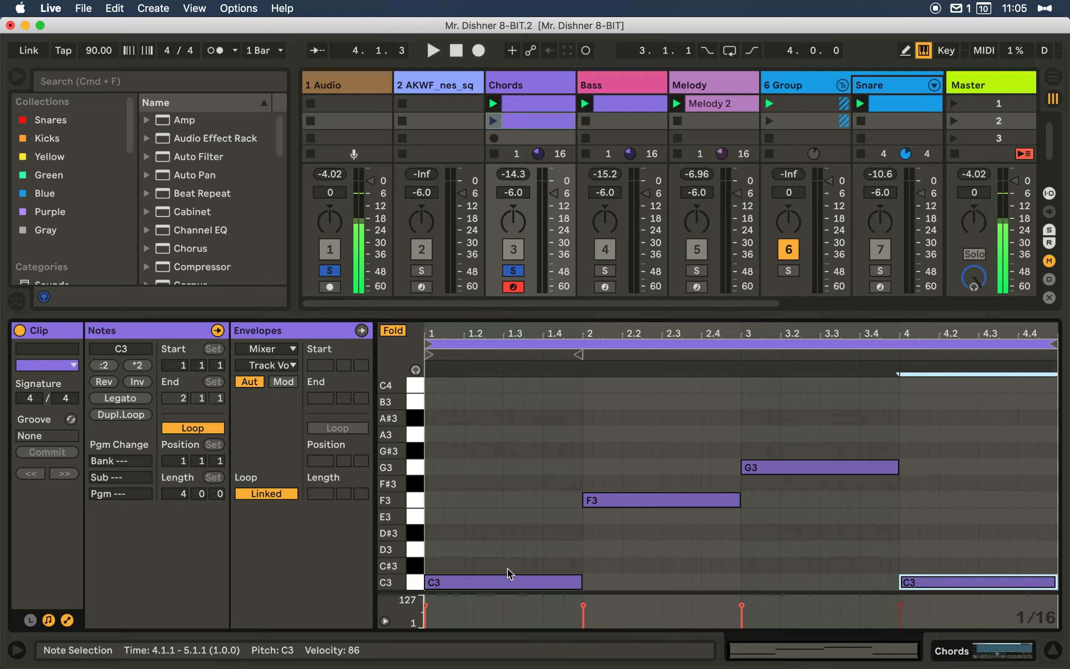
{"action": "mouse_move", "coordinate": [729, 546]}
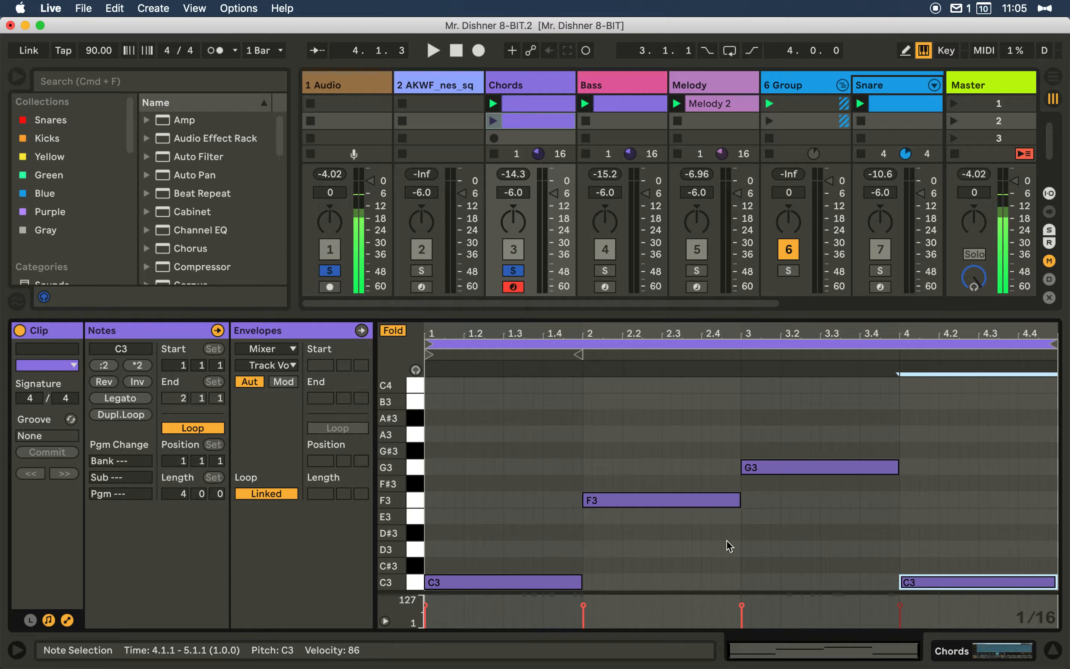
{"action": "mouse_move", "coordinate": [810, 452]}
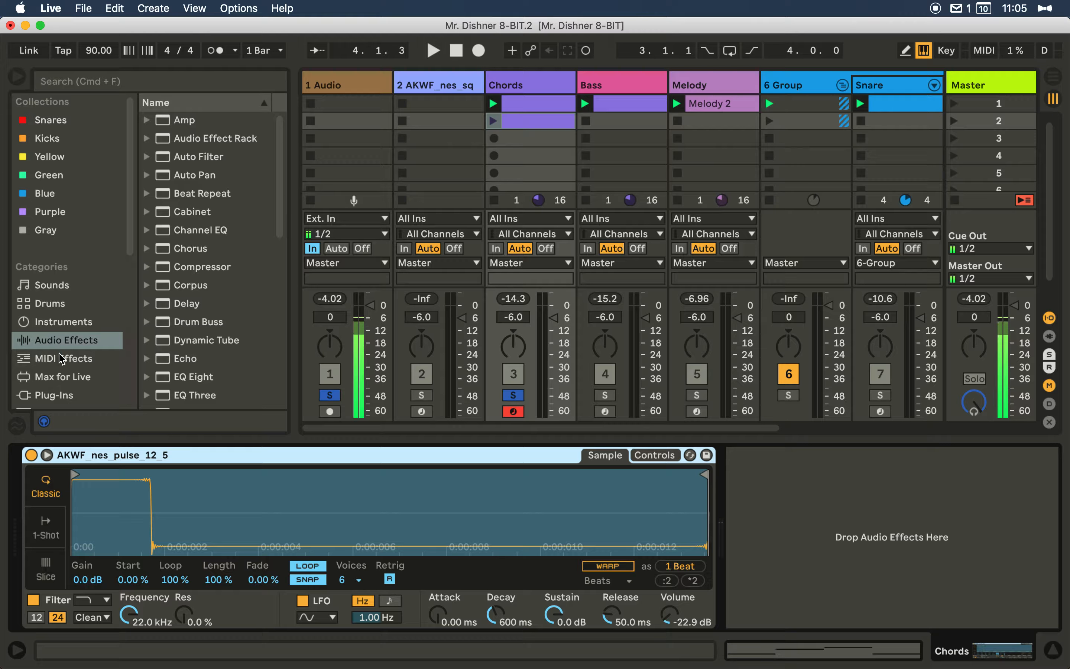
- Browse the MIDI Effects category to reach Chord, Scale and Pitch
{"action": "left_click", "coordinate": [62, 358]}
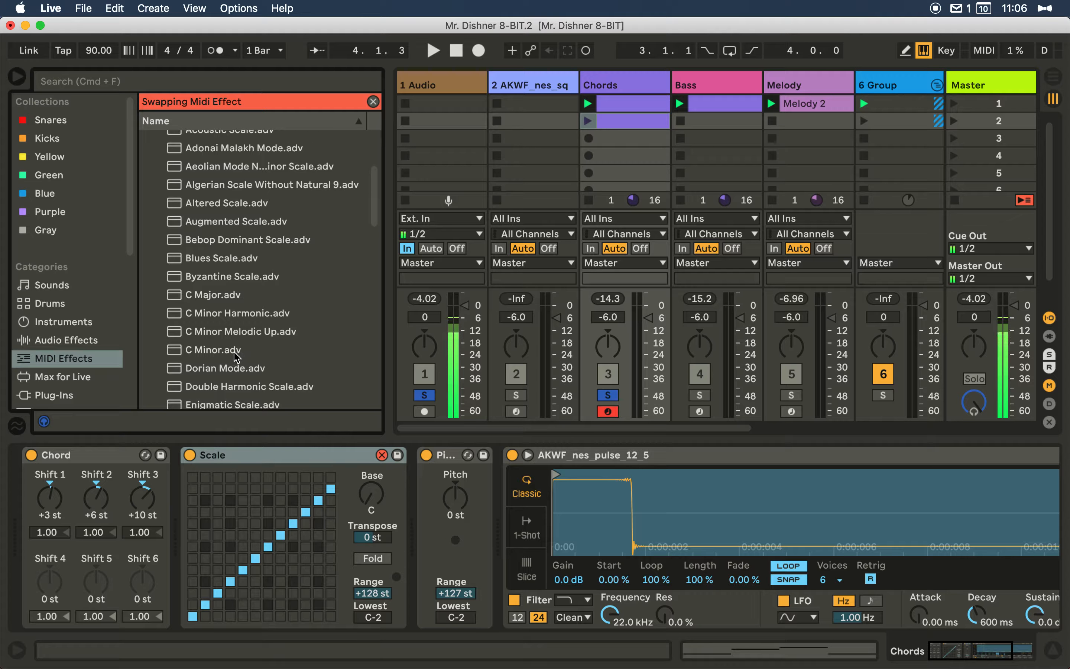
- Hot-swap the plain Scale effect for the C Minor.adv preset
{"action": "left_click", "coordinate": [218, 349]}
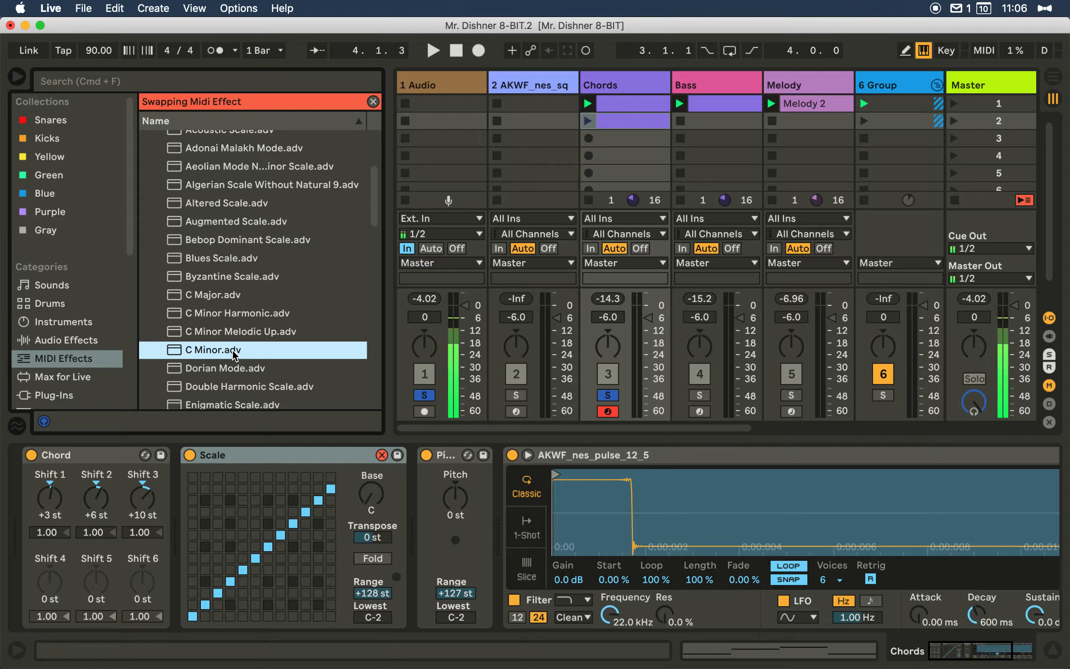
{"action": "double_click", "coordinate": [216, 349]}
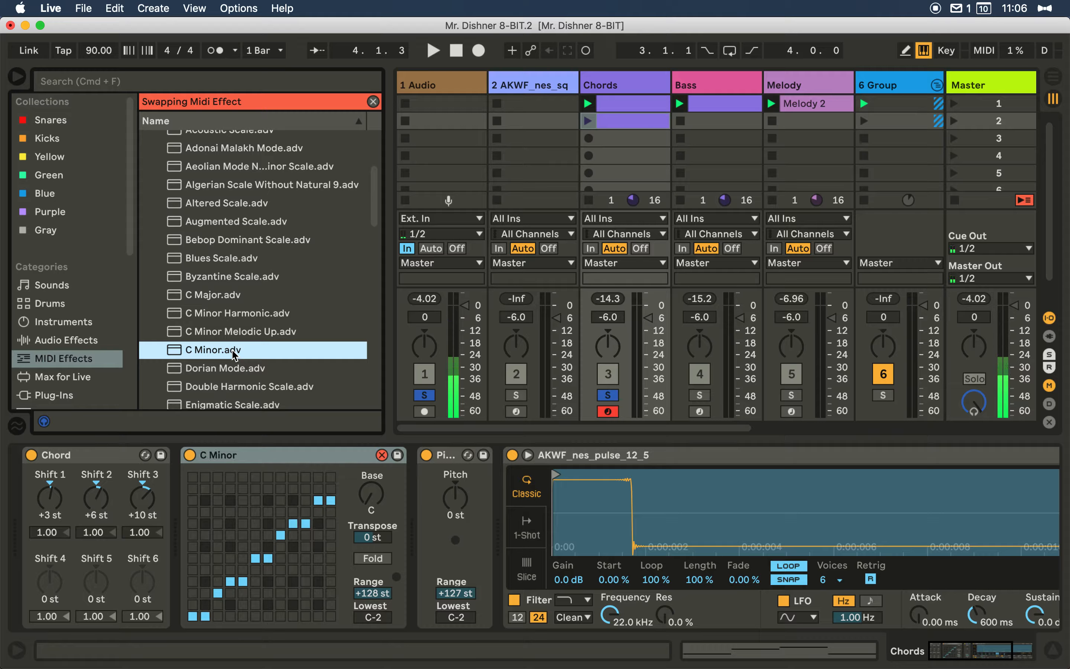
{"action": "left_click", "coordinate": [373, 101]}
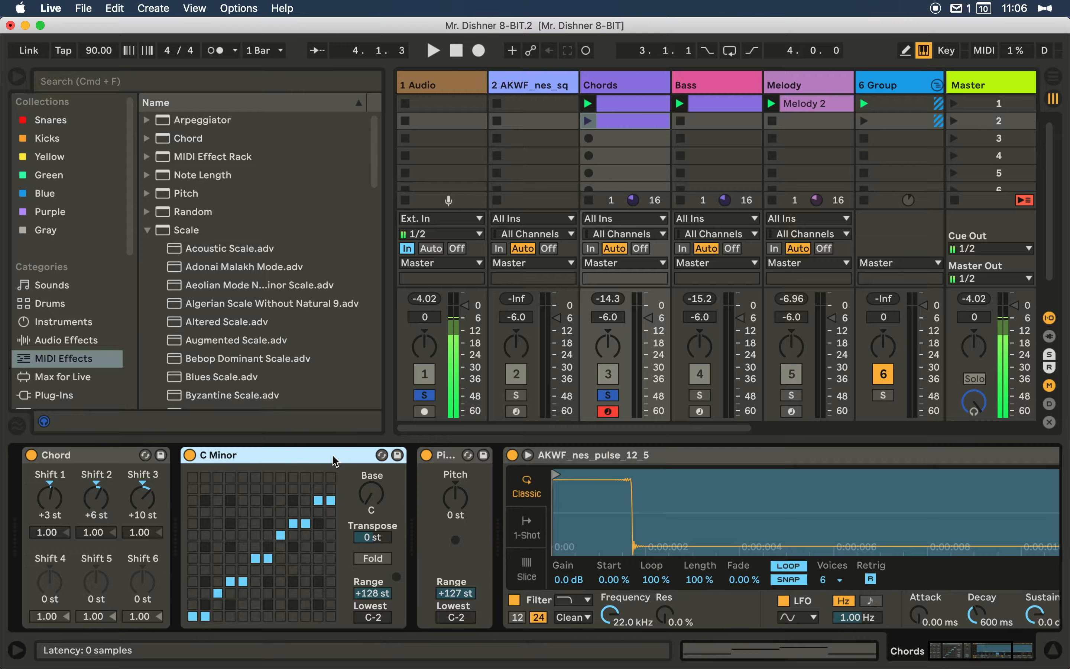
- Set Pitch to +24 st and Chord Shift 2 to +7 st, then launch the clip to listen
{"action": "left_click", "coordinate": [446, 455]}
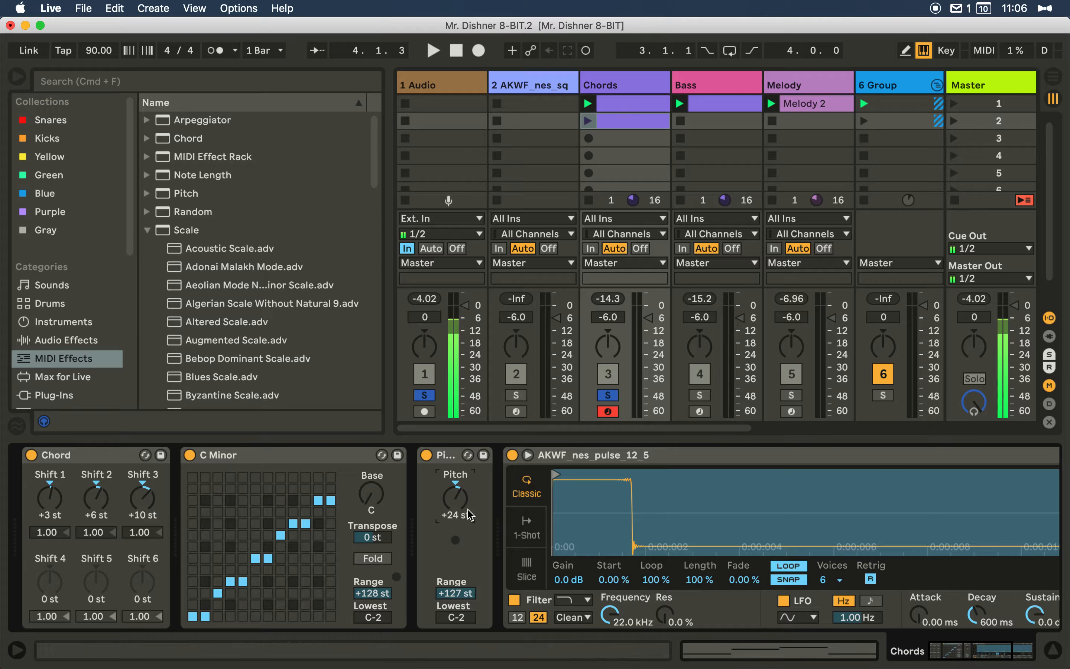
{"action": "mouse_move", "coordinate": [454, 526]}
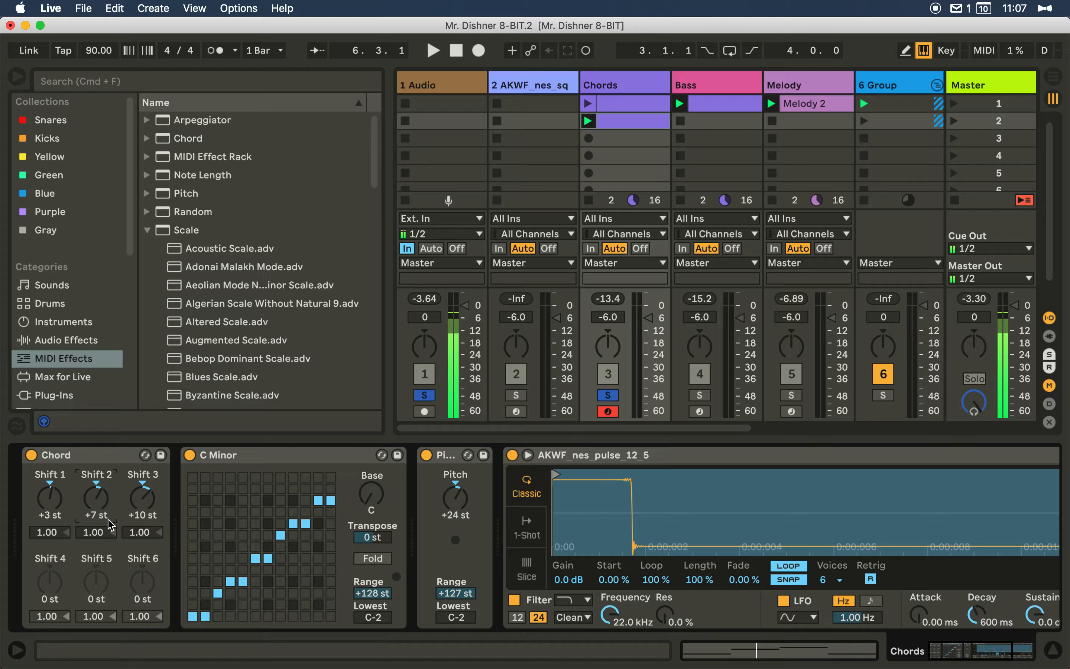
{"action": "left_click", "coordinate": [432, 50]}
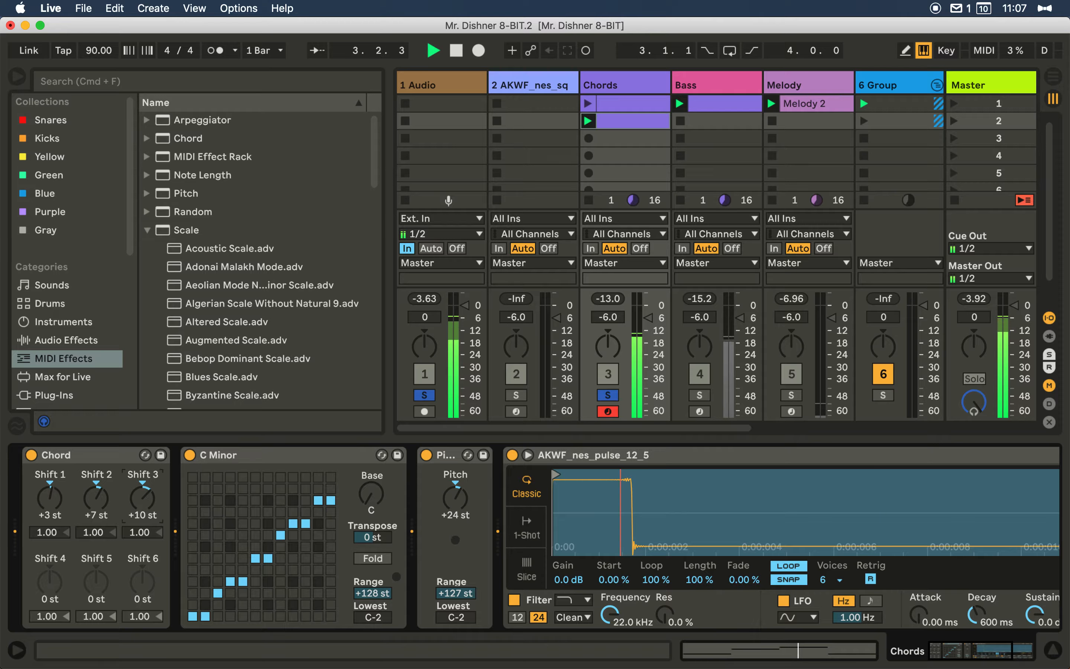
{"action": "left_click", "coordinate": [432, 49]}
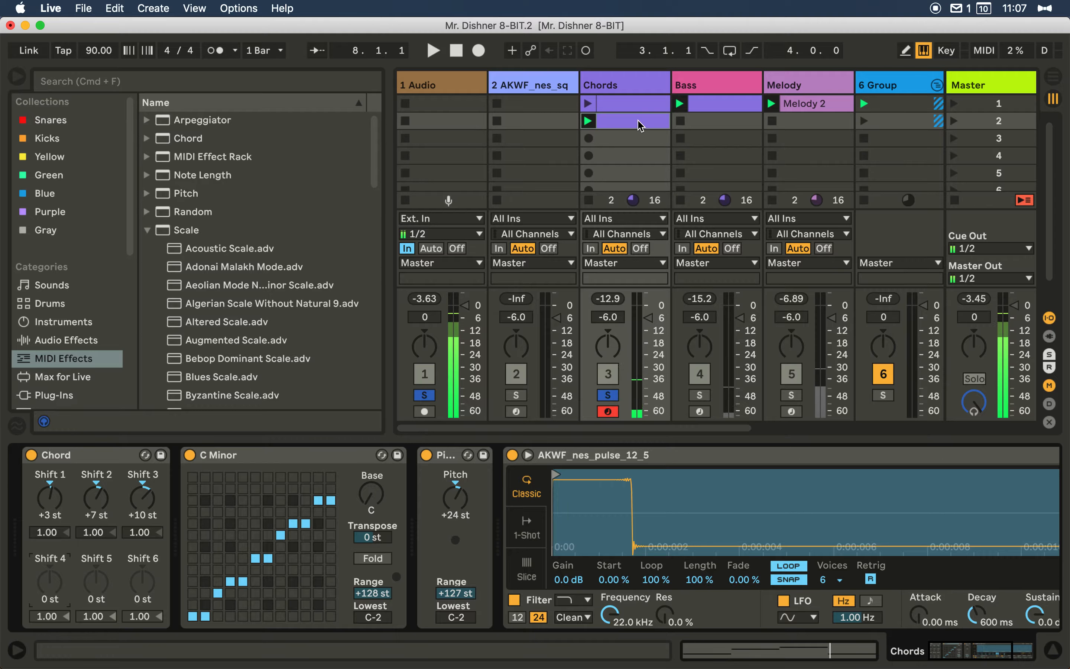
- Redraw the clip's C–F–G–C notes as short repeated eighth-note hits in Draw Mode
{"action": "double_click", "coordinate": [624, 121]}
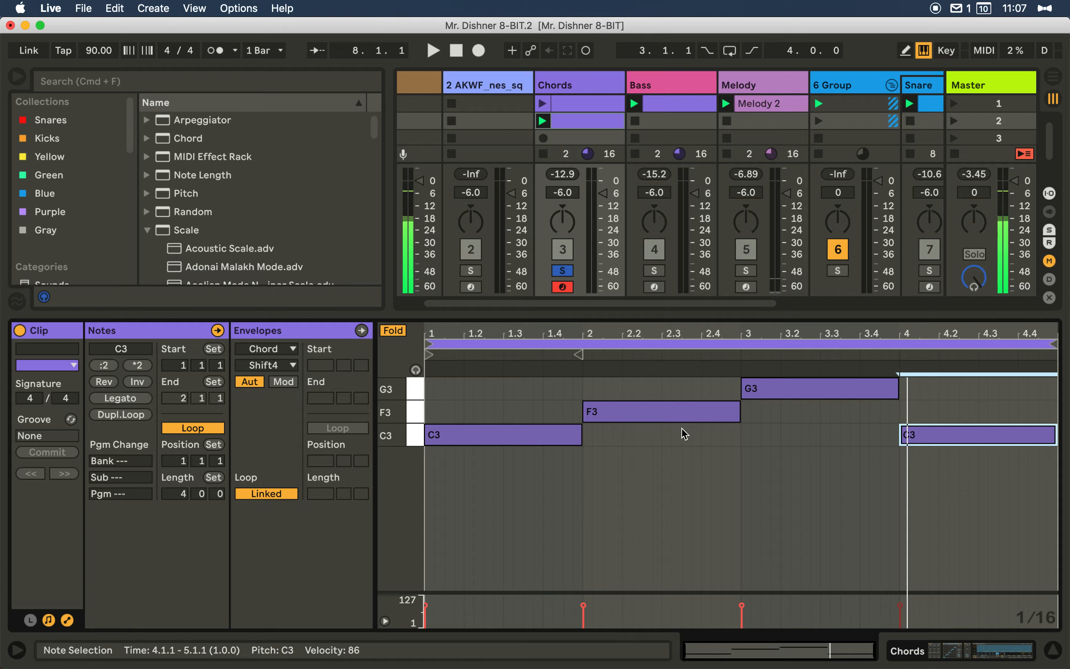
{"action": "mouse_move", "coordinate": [532, 429]}
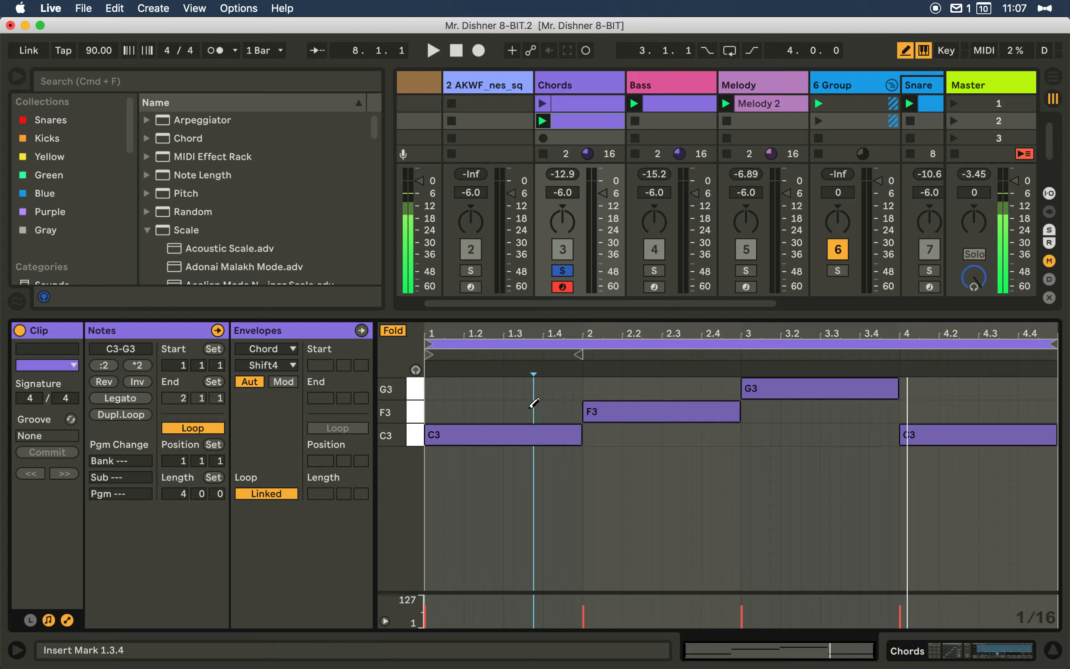
{"action": "mouse_move", "coordinate": [471, 435]}
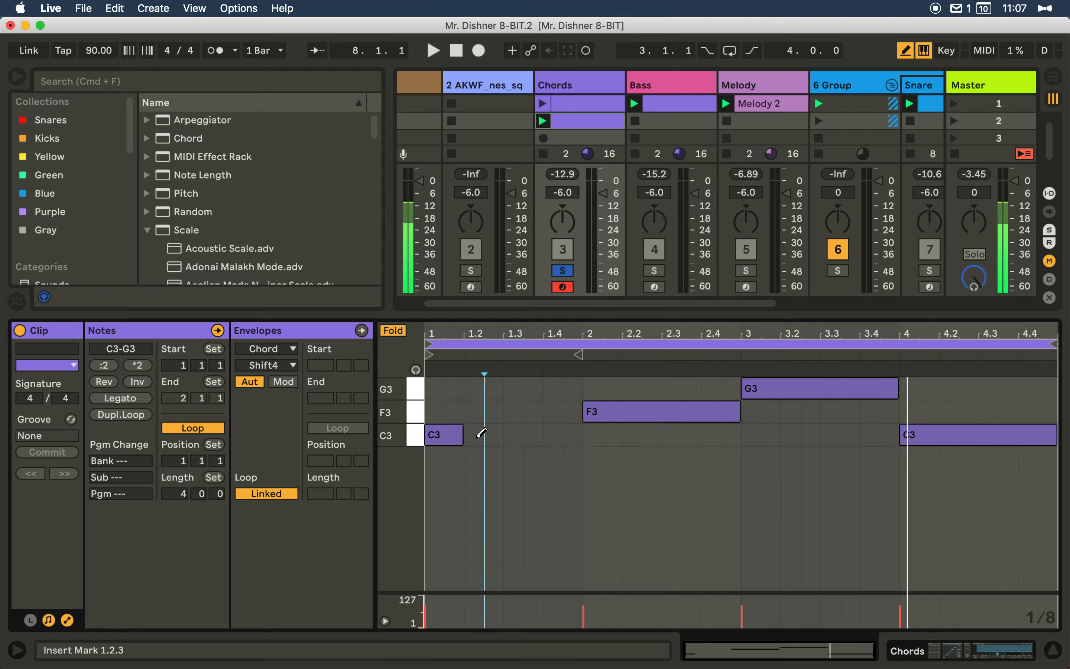
{"action": "left_click", "coordinate": [493, 435]}
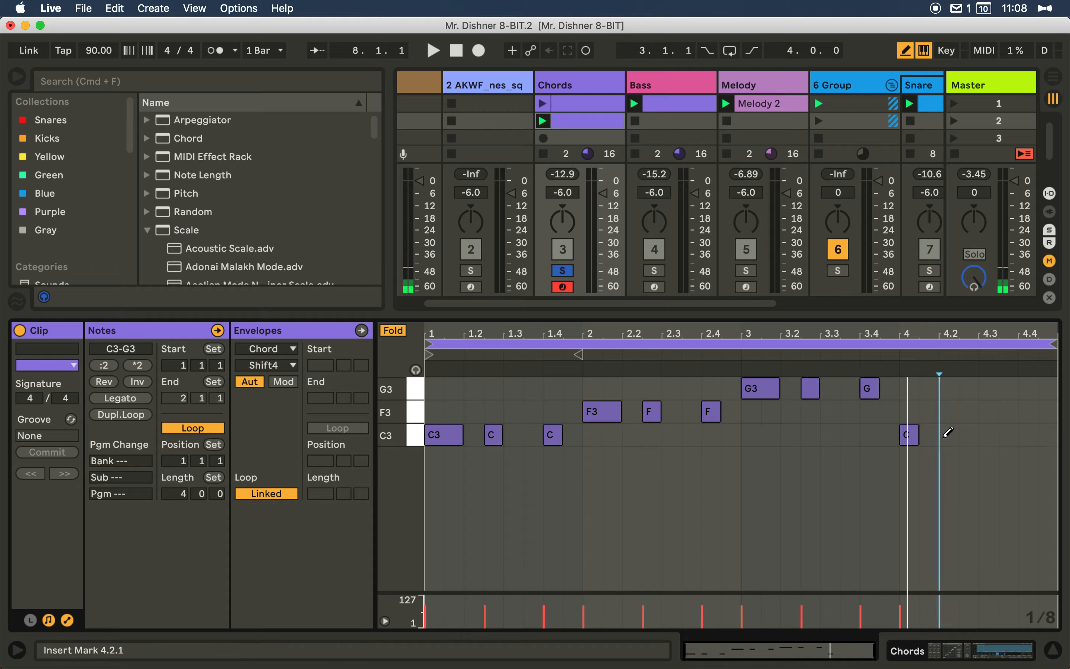
{"action": "left_click", "coordinate": [967, 435]}
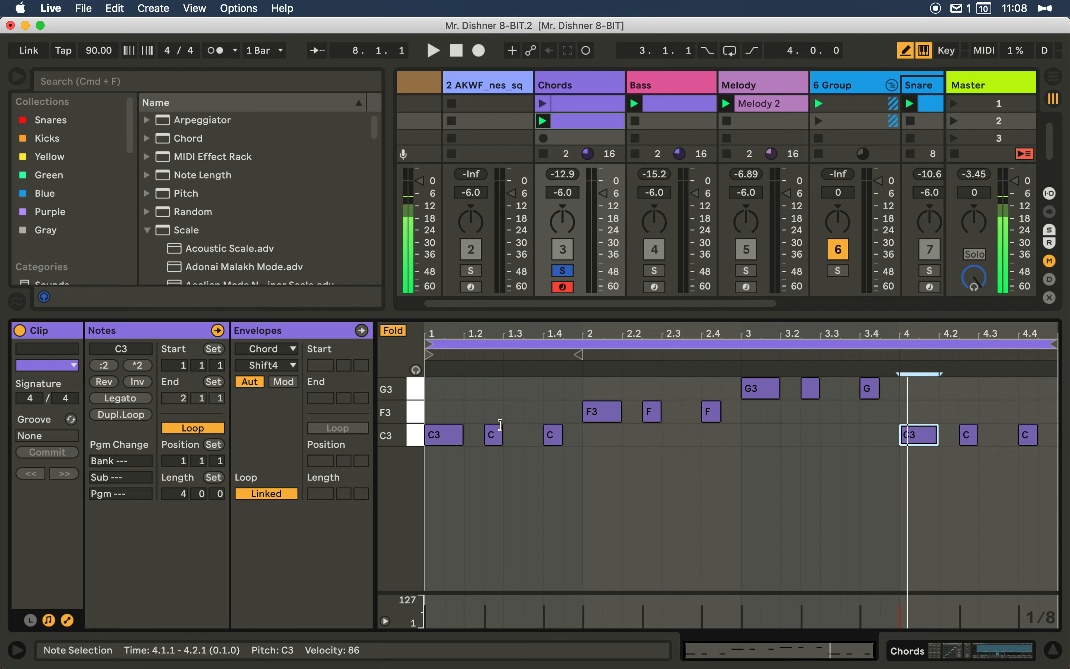
{"action": "left_click", "coordinate": [433, 51]}
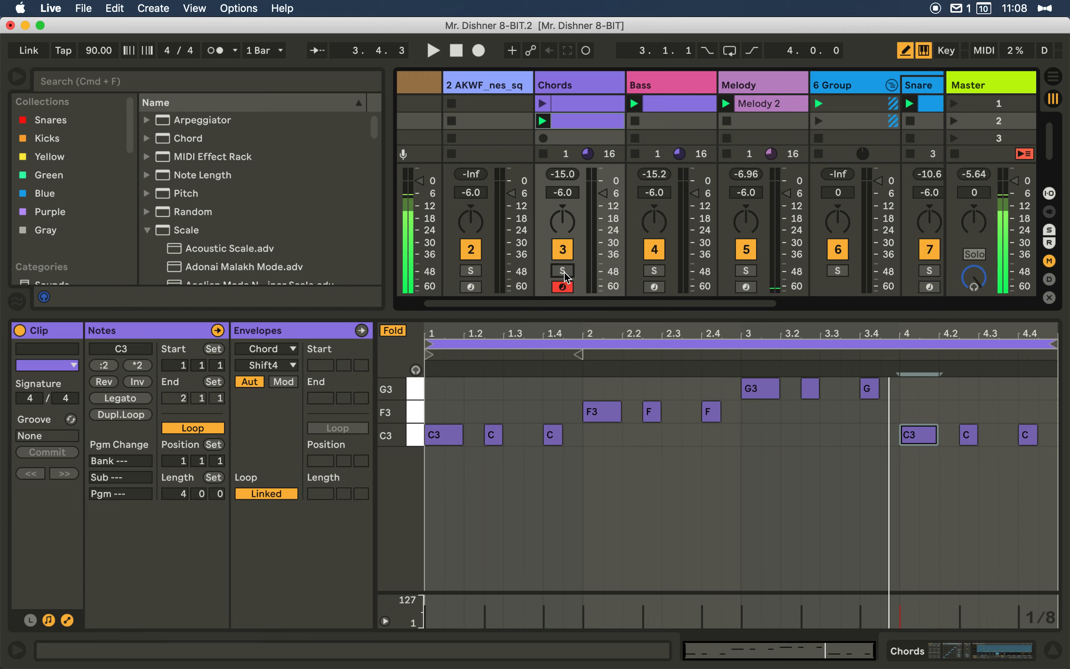
- Unsolo the track and reshape bar one into two C3 hits, the second lengthened
{"action": "scroll", "scroll_direction": "right", "scroll_amount": 3}
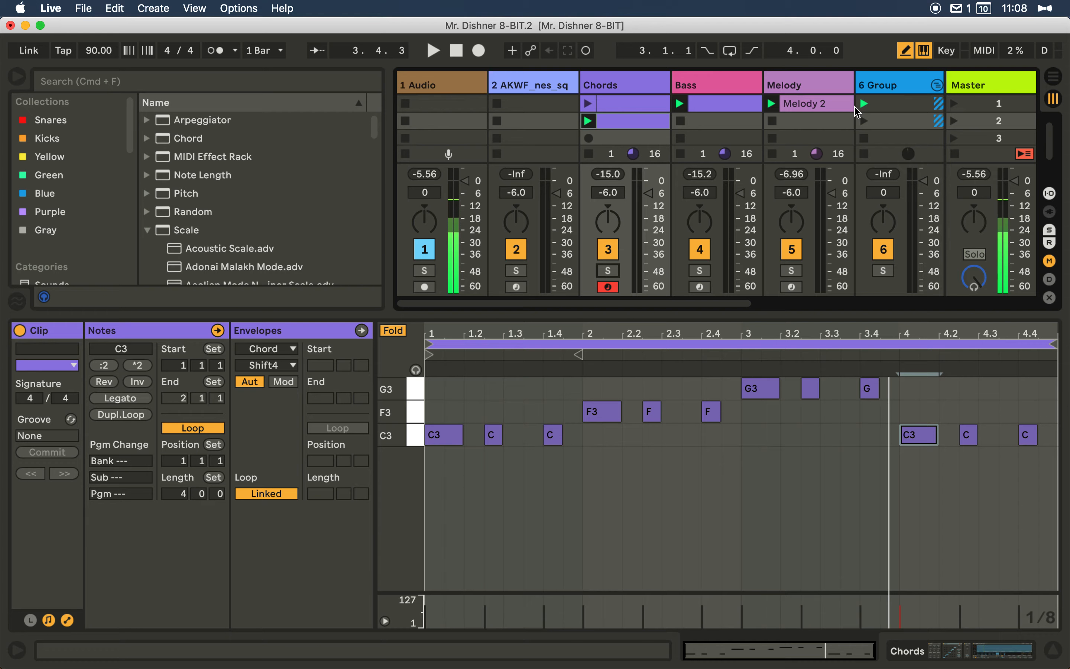
{"action": "left_click", "coordinate": [443, 434]}
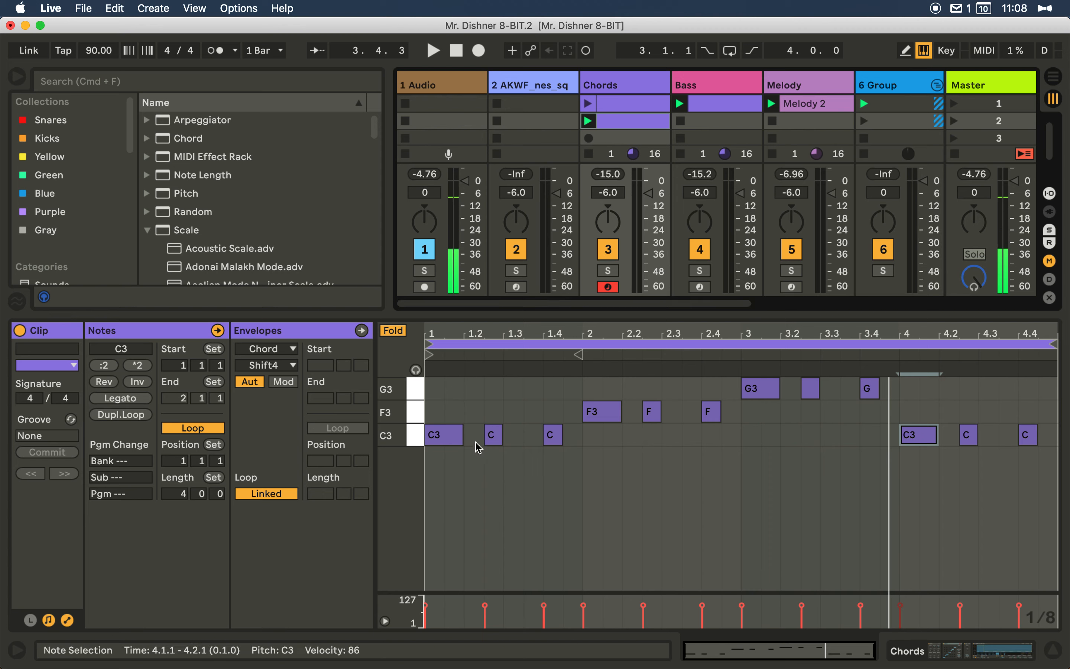
{"action": "left_click", "coordinate": [513, 435]}
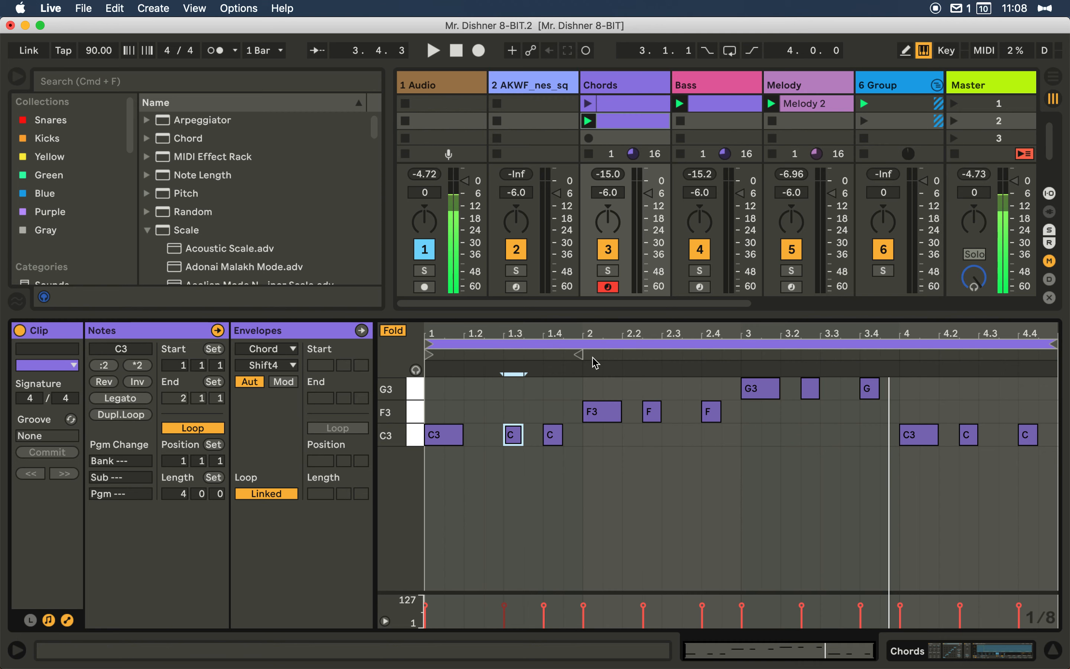
{"action": "left_click", "coordinate": [512, 435]}
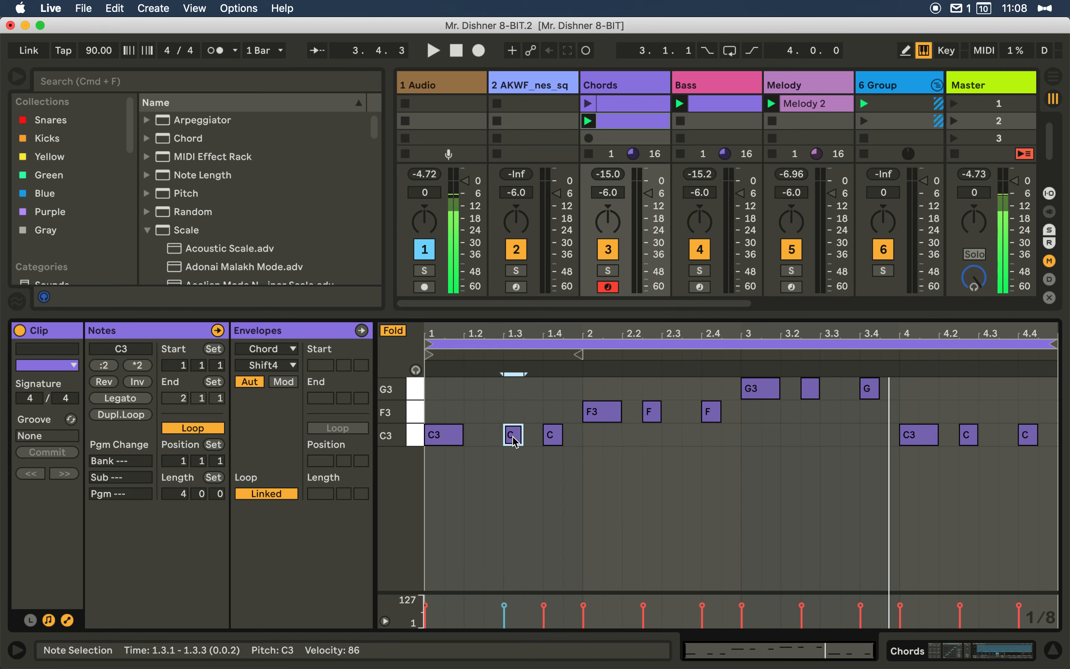
{"action": "mouse_move", "coordinate": [524, 452]}
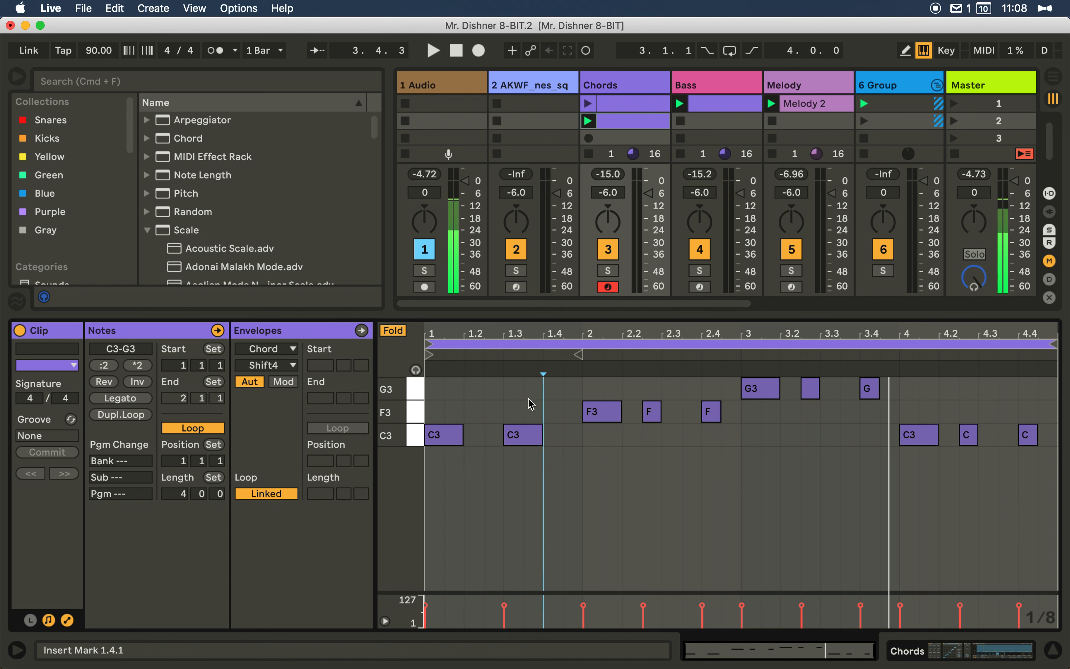
{"action": "left_click", "coordinate": [433, 50]}
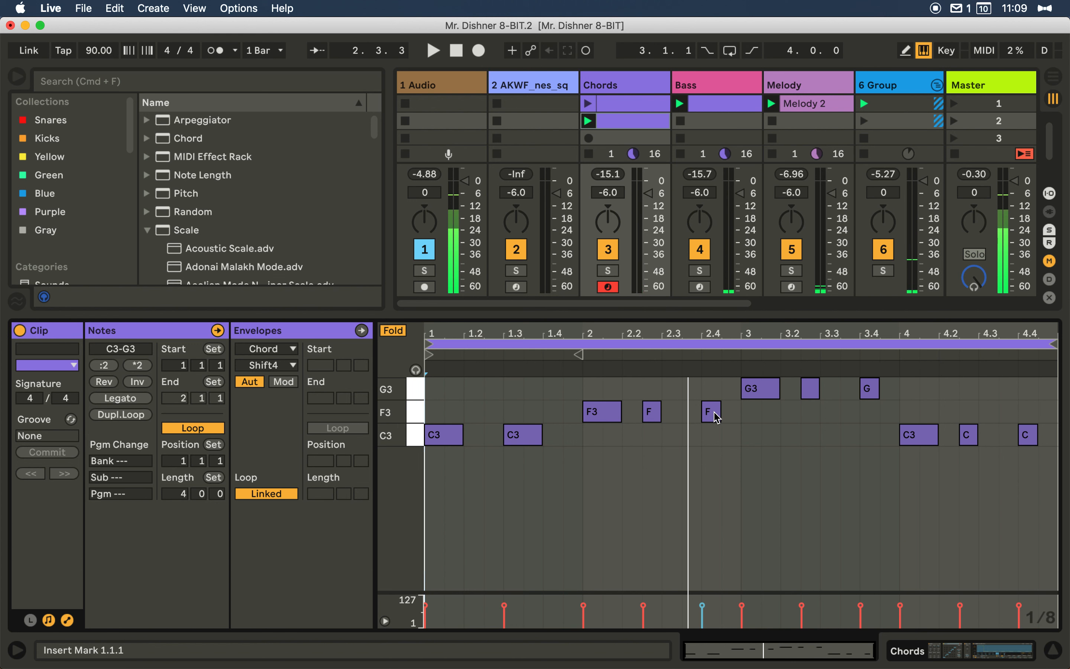
{"action": "mouse_move", "coordinate": [715, 418]}
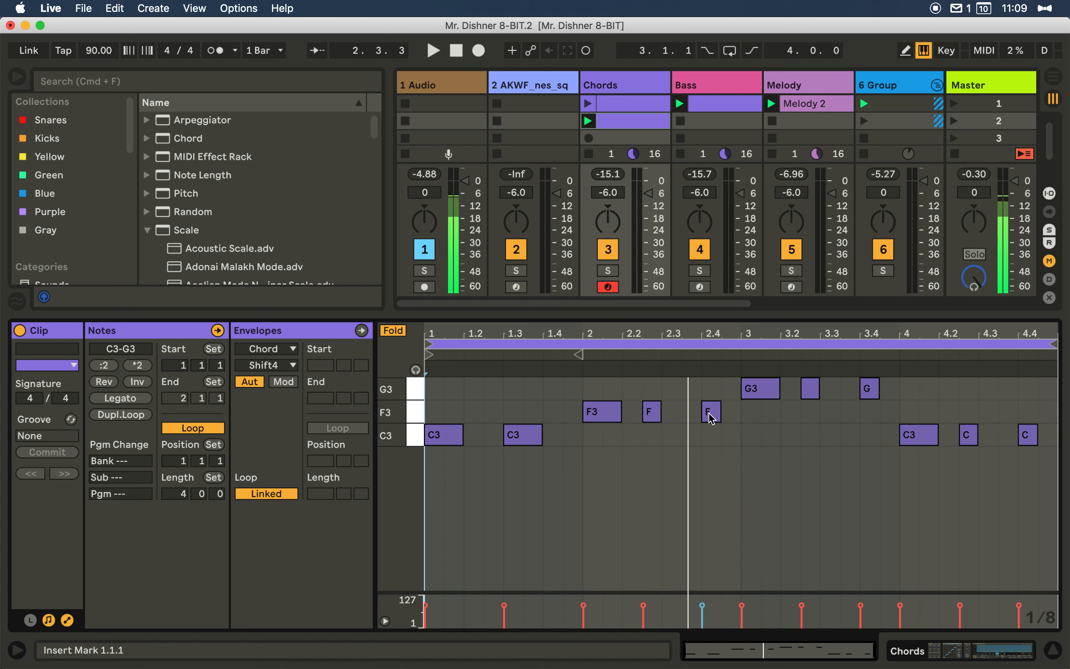